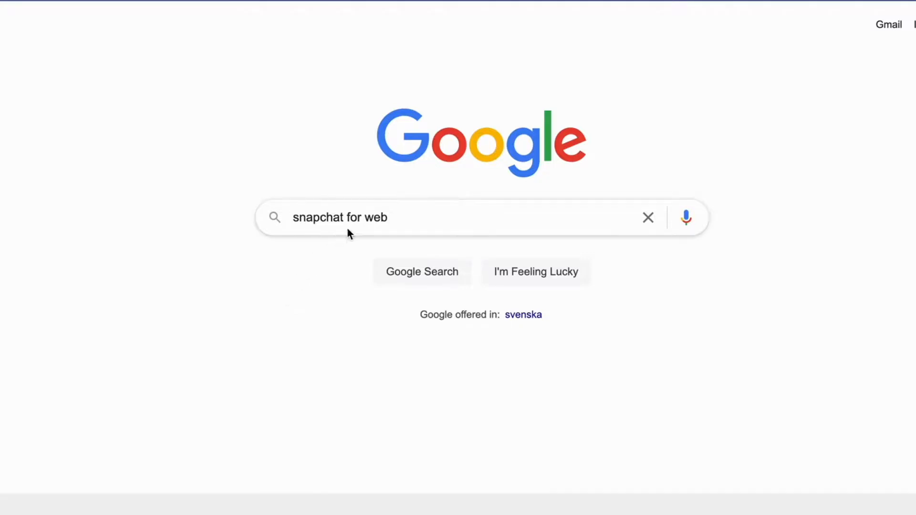
# - Run the Google search for "snapchat for web" to show the results
pyautogui.click(422, 271)
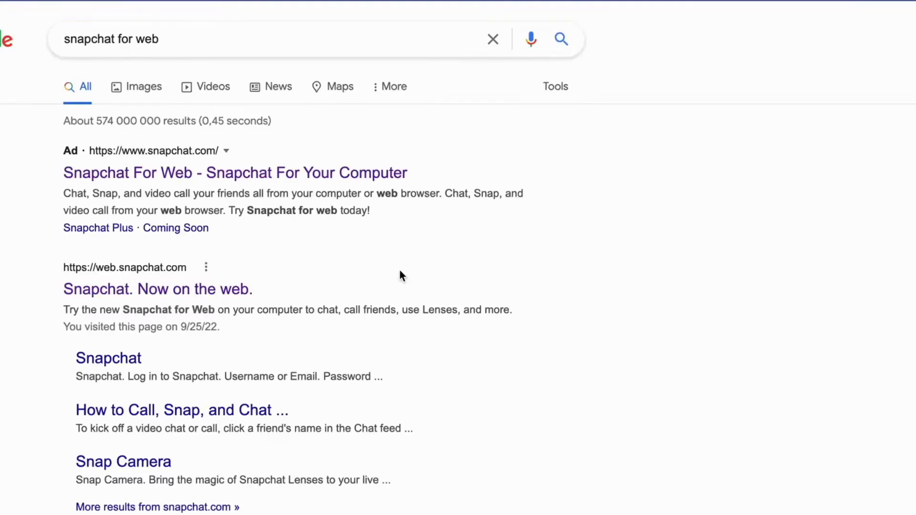
pyautogui.moveTo(320, 137)
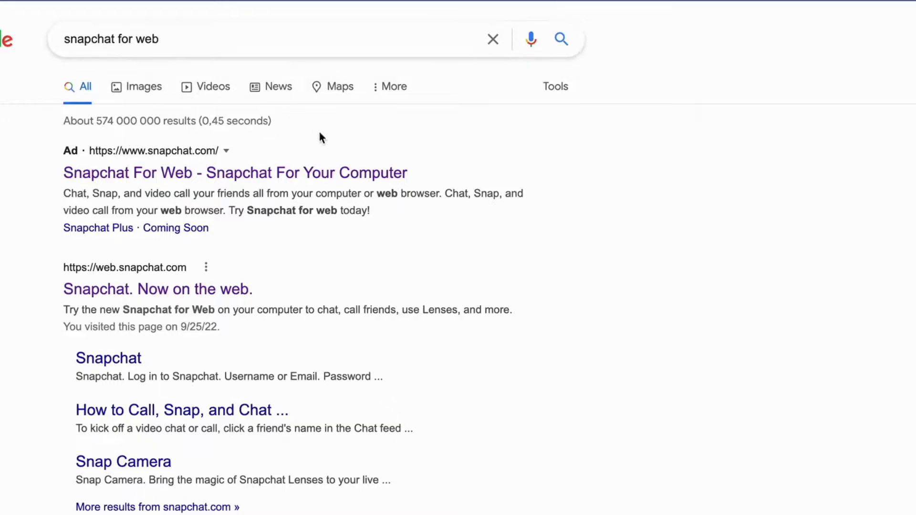
pyautogui.moveTo(532, 242)
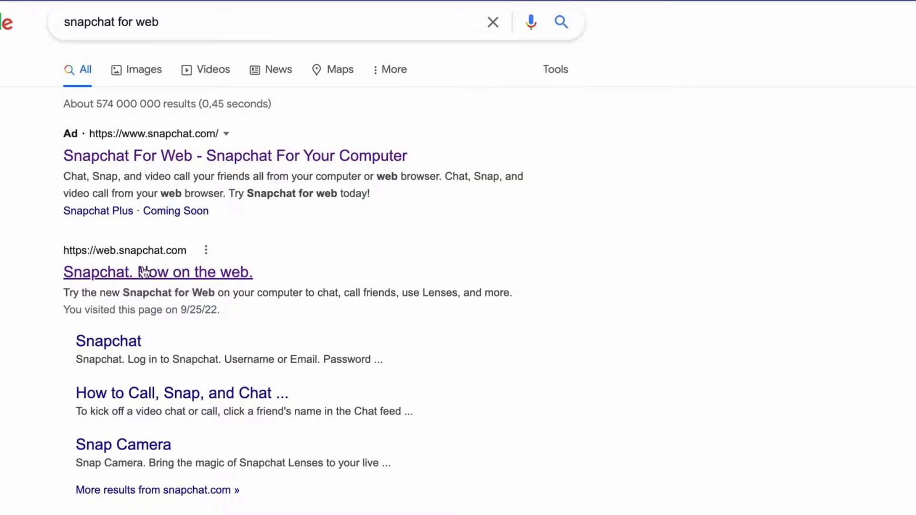
# - Open the web.snapchat.com result and submit the account login
pyautogui.click(158, 272)
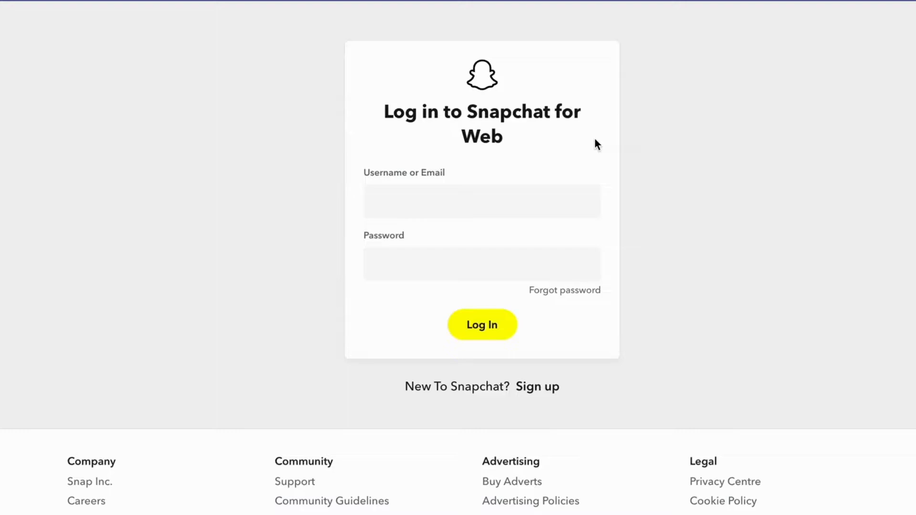
pyautogui.click(481, 324)
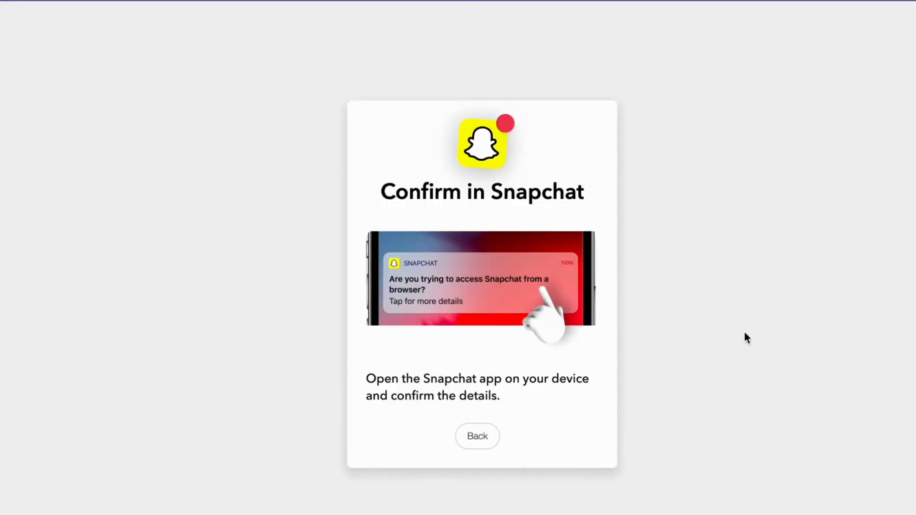
pyautogui.moveTo(402, 372)
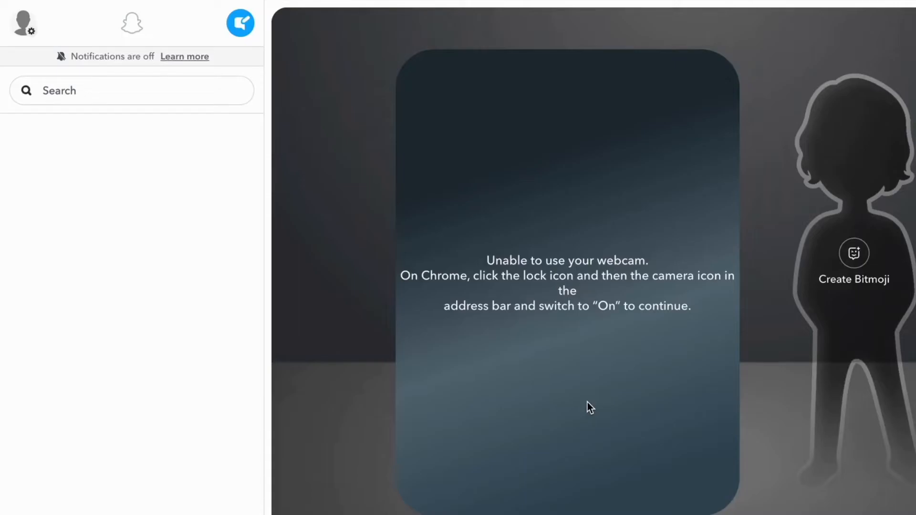
pyautogui.moveTo(68, 125)
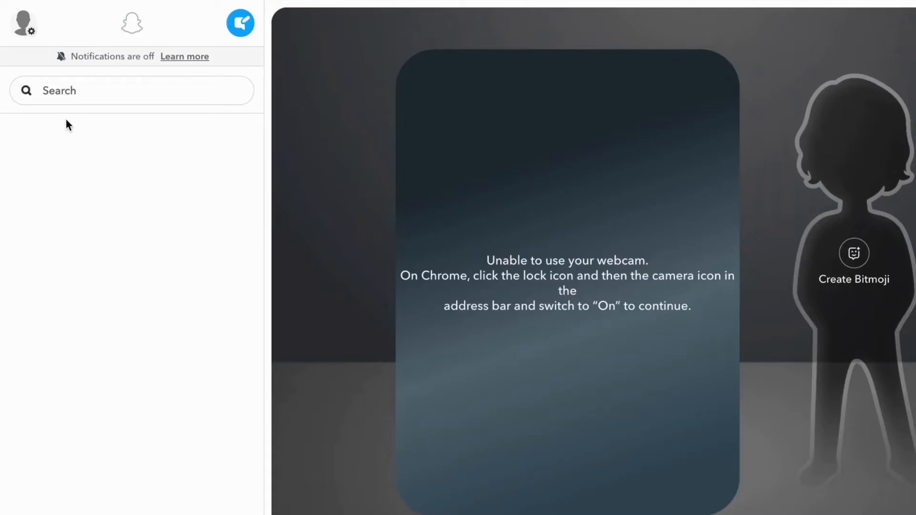
pyautogui.moveTo(57, 290)
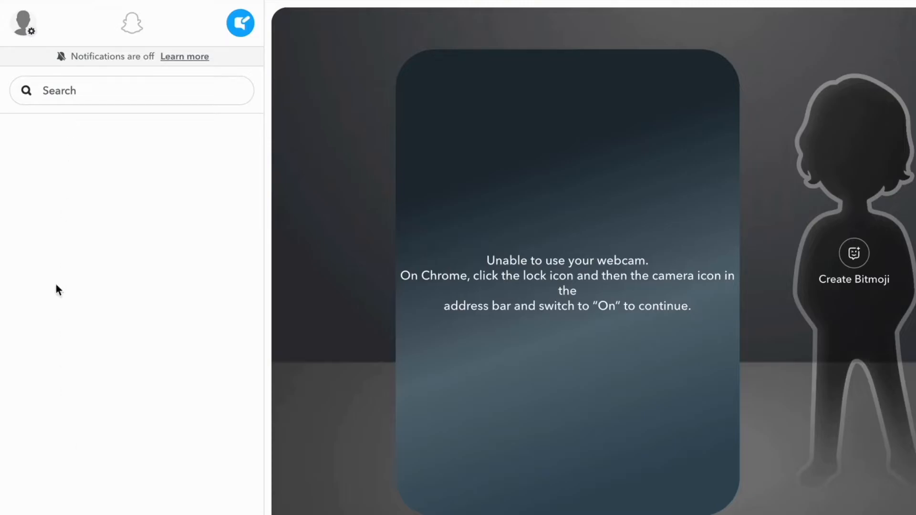
pyautogui.moveTo(530, 168)
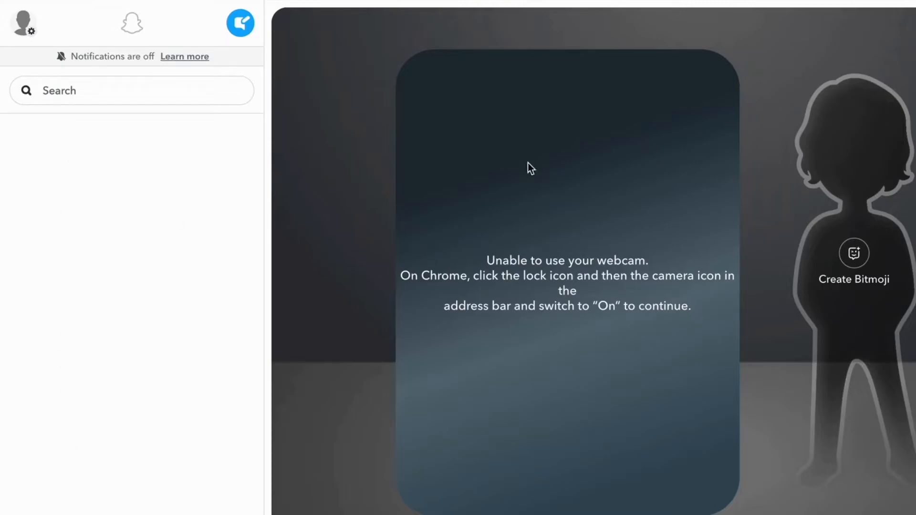
pyautogui.moveTo(879, 243)
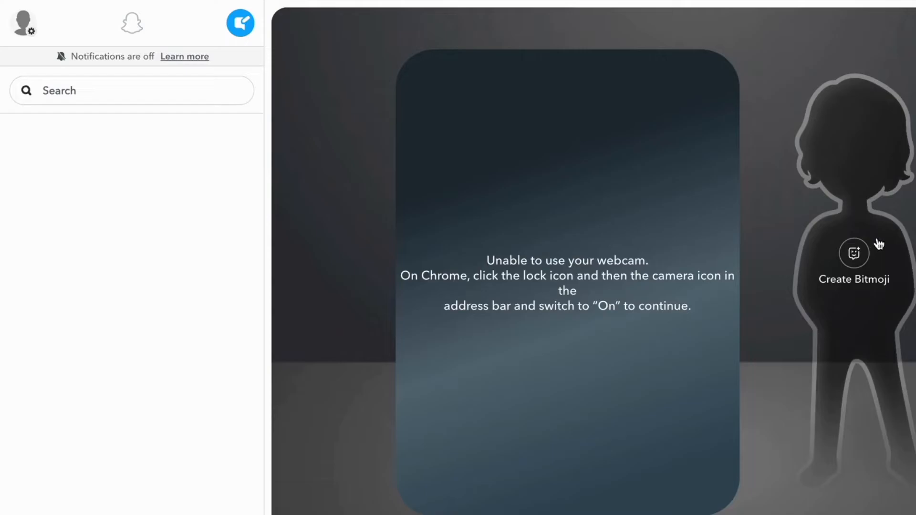
pyautogui.moveTo(840, 223)
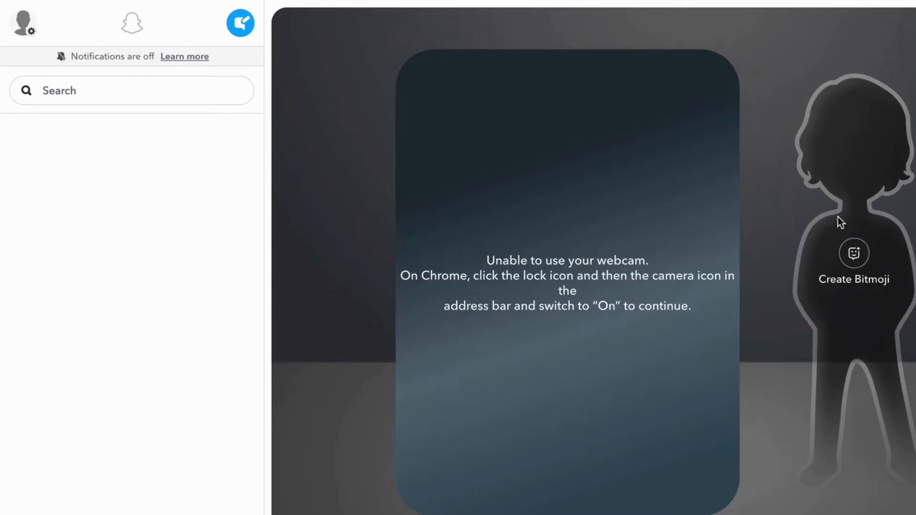
pyautogui.moveTo(516, 230)
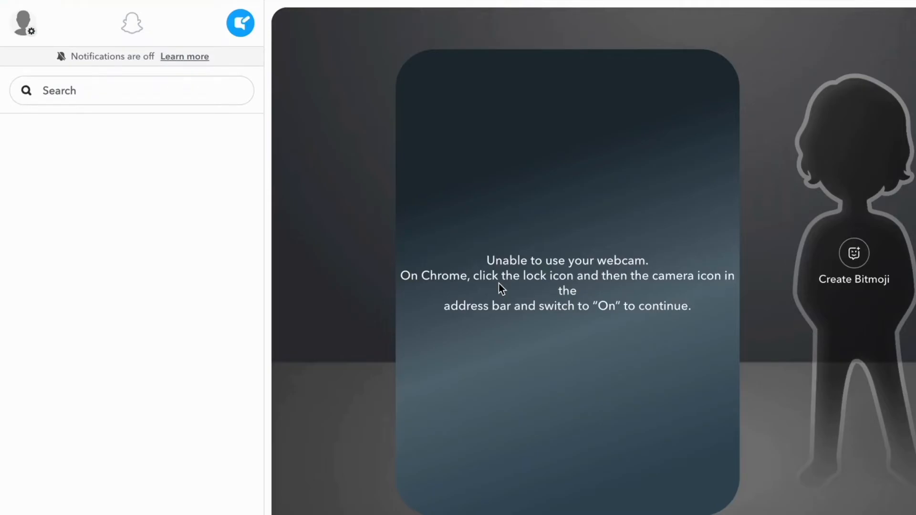
pyautogui.moveTo(630, 432)
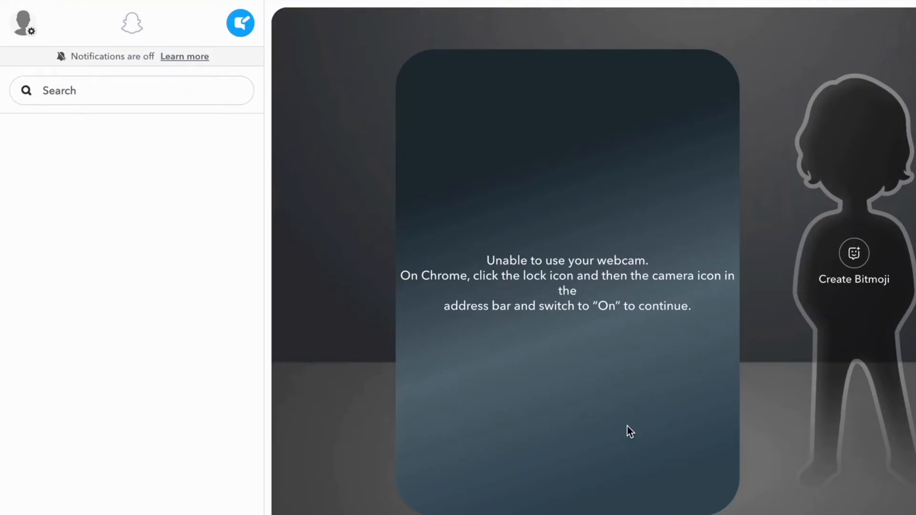
pyautogui.moveTo(589, 431)
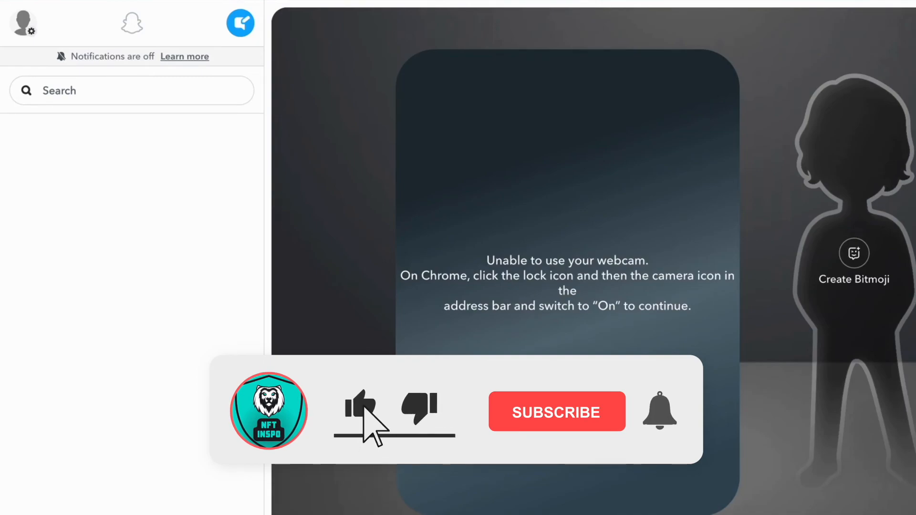
pyautogui.click(556, 412)
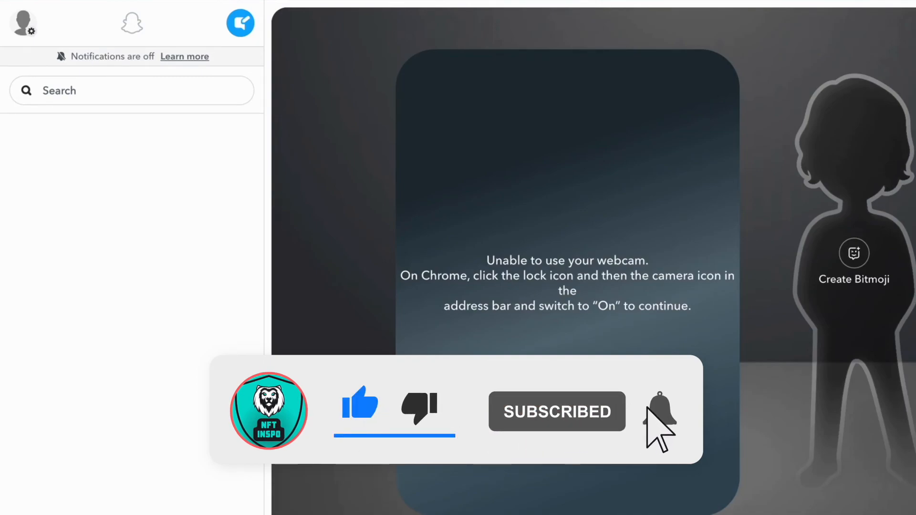
pyautogui.click(659, 411)
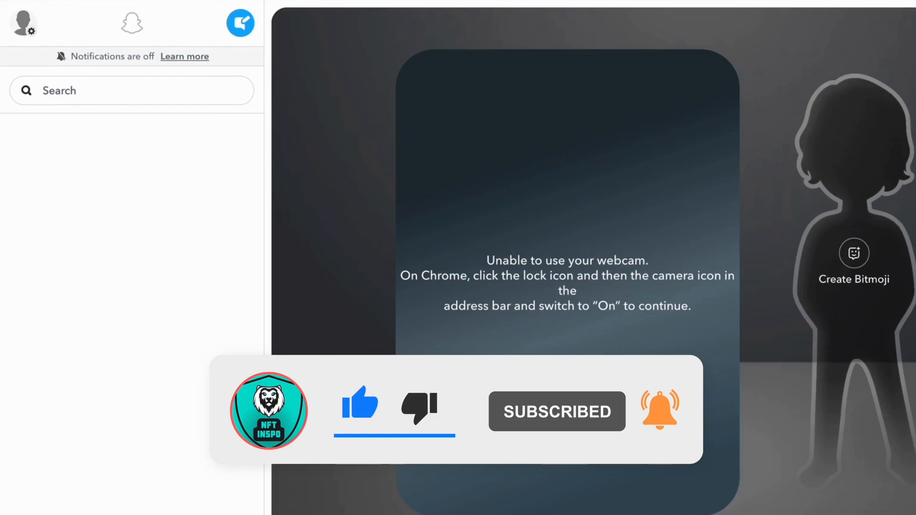